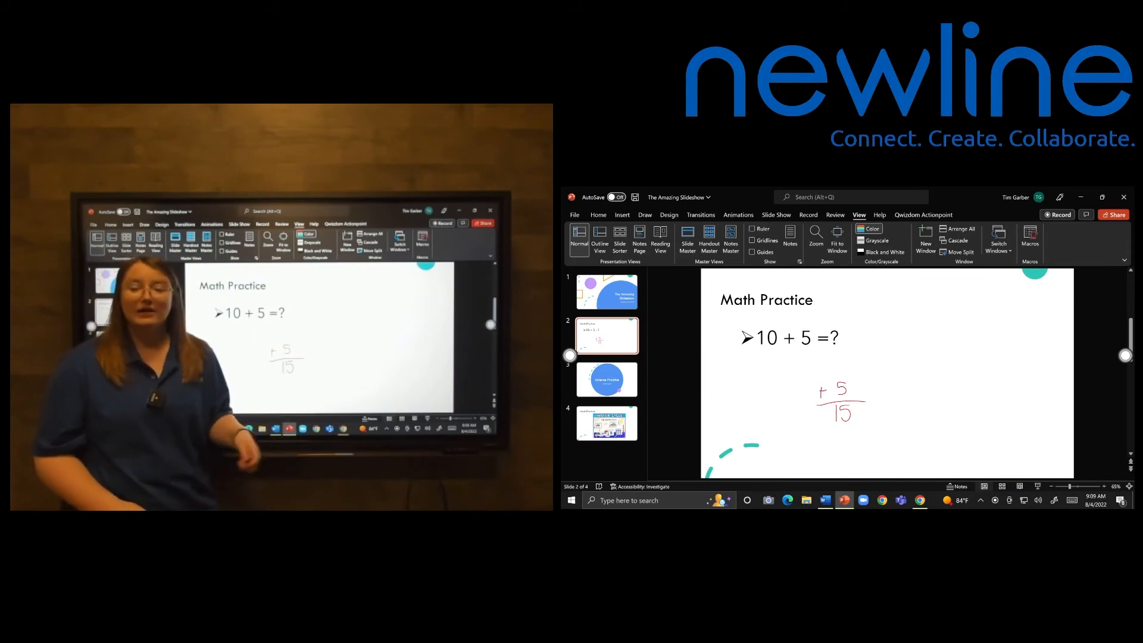
- Select the handwritten ink answer 15 on slide 2, then open the File home screen
{"action": "left_click", "coordinate": [840, 400]}
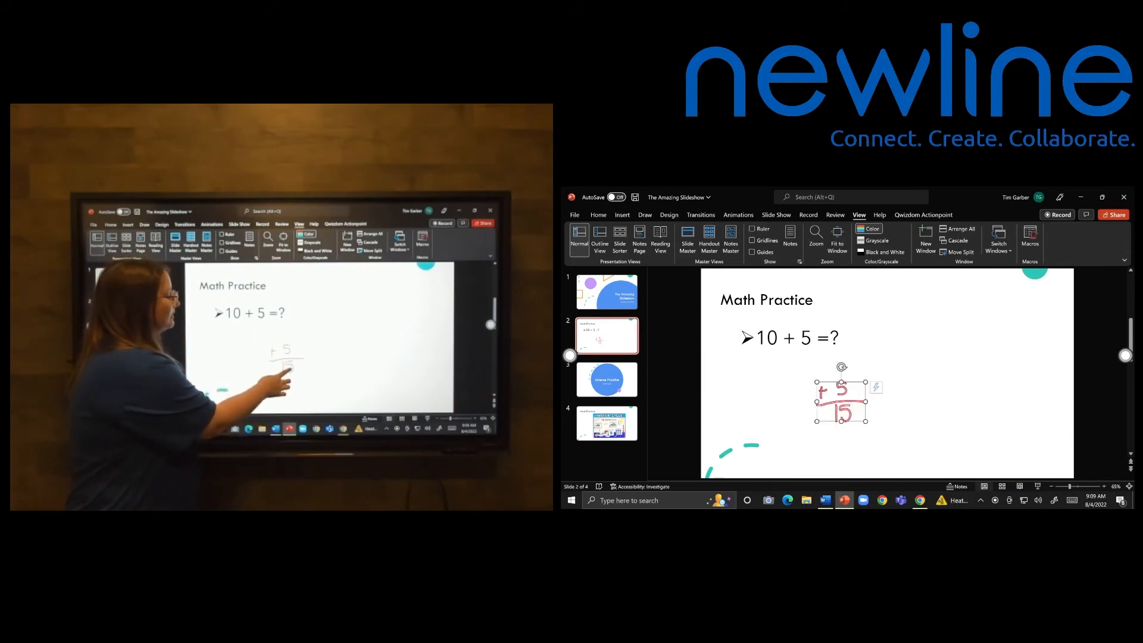
{"action": "left_click", "coordinate": [841, 400]}
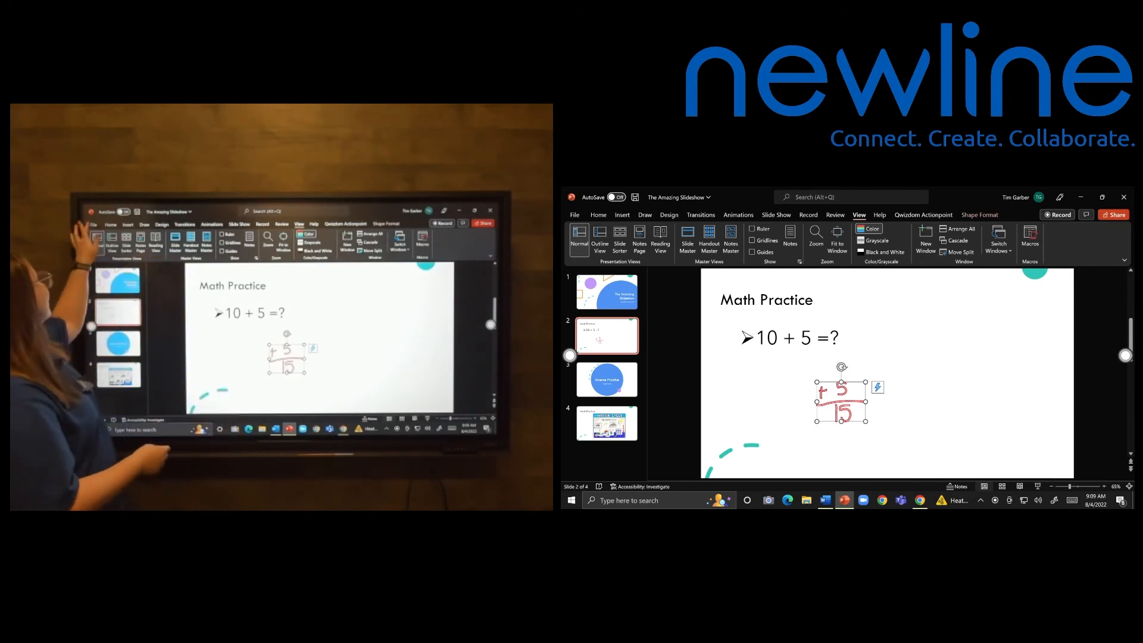
{"action": "left_click", "coordinate": [575, 214]}
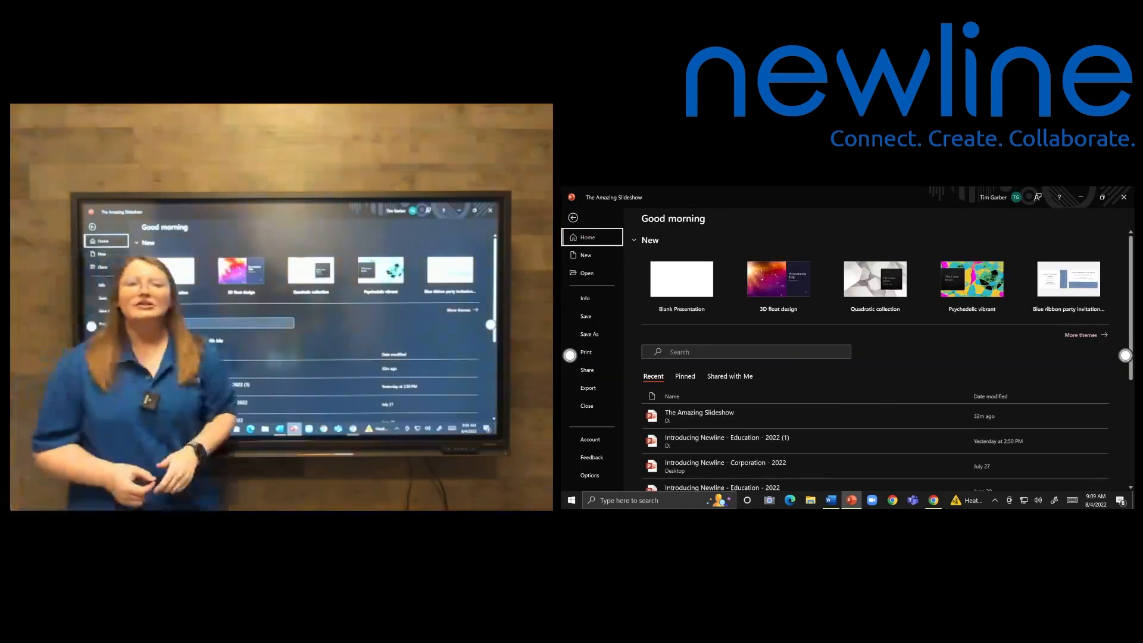